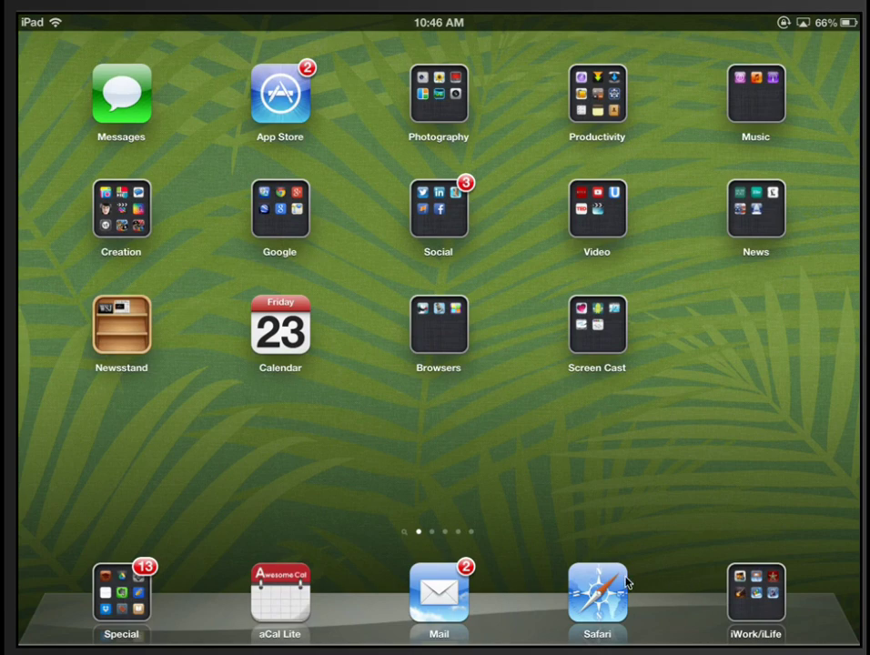
Launch Safari from the dock and navigate to youtube.com
click(597, 593)
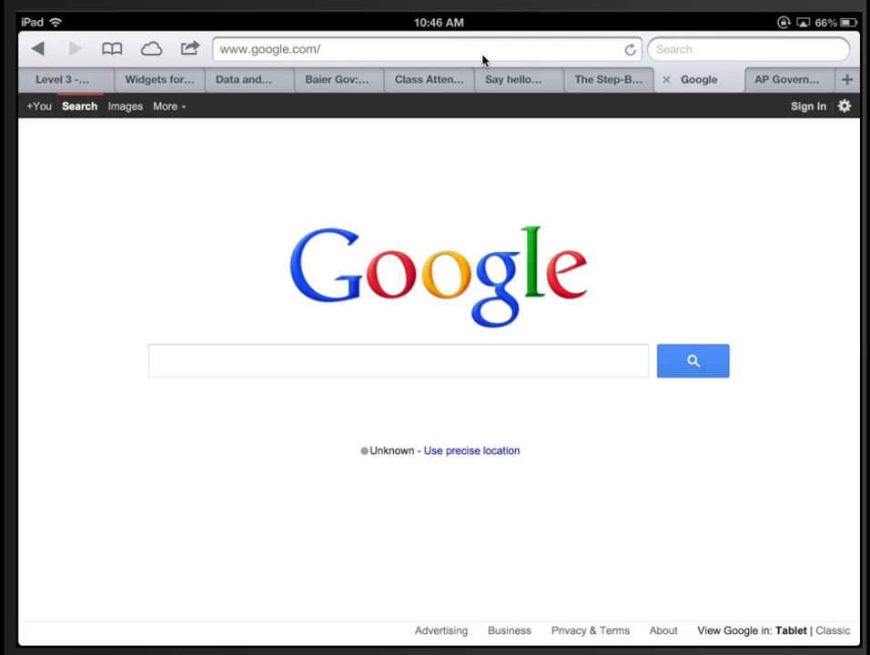
text(y)
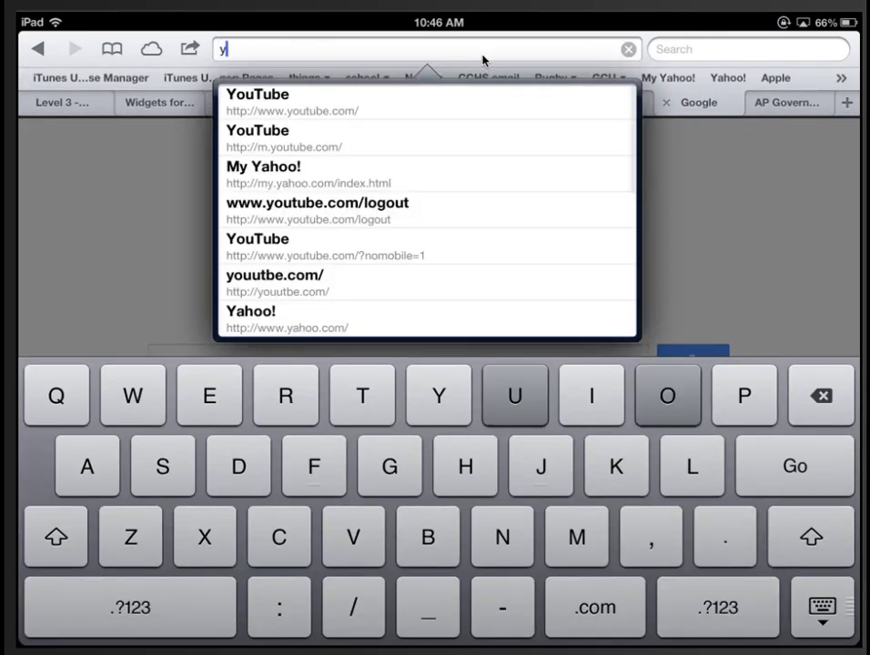
text(outube.com/index?&desktop_uri=%2F)
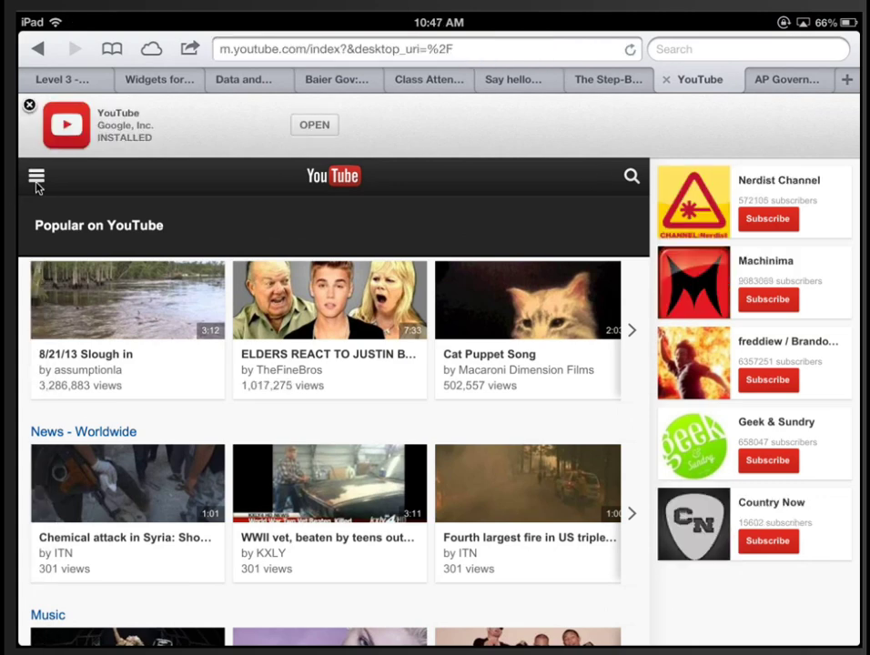
click(37, 175)
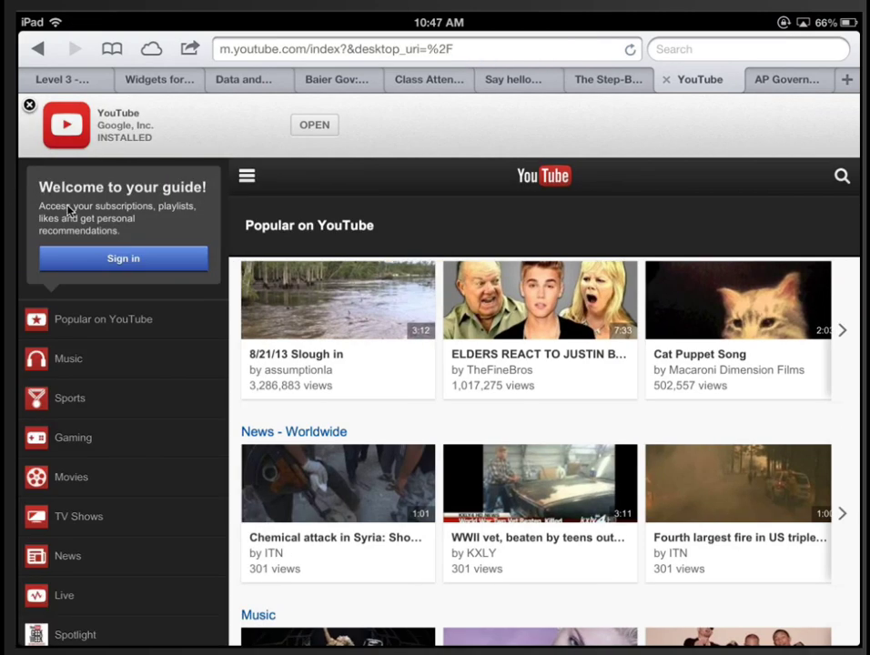
click(124, 258)
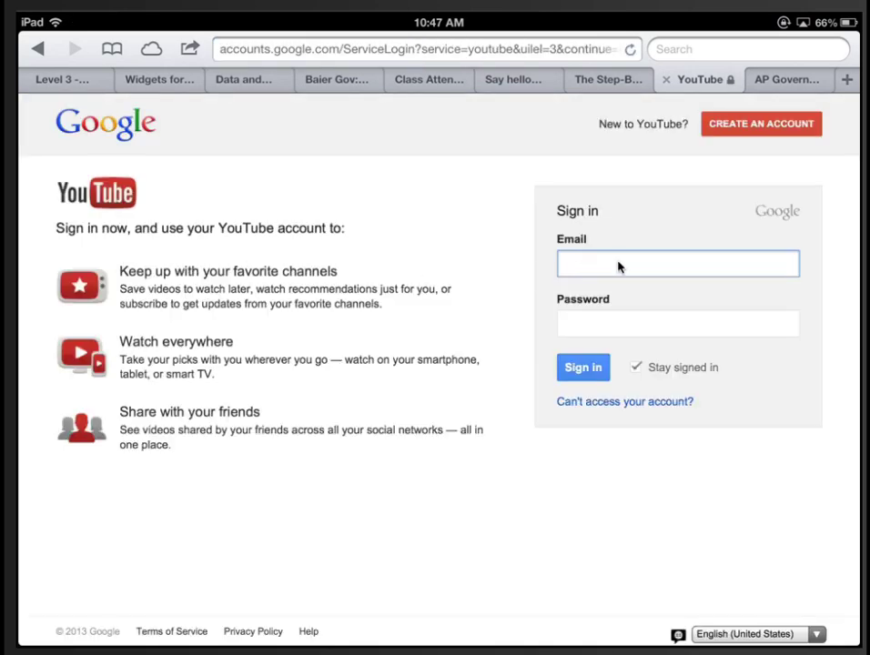
click(677, 264)
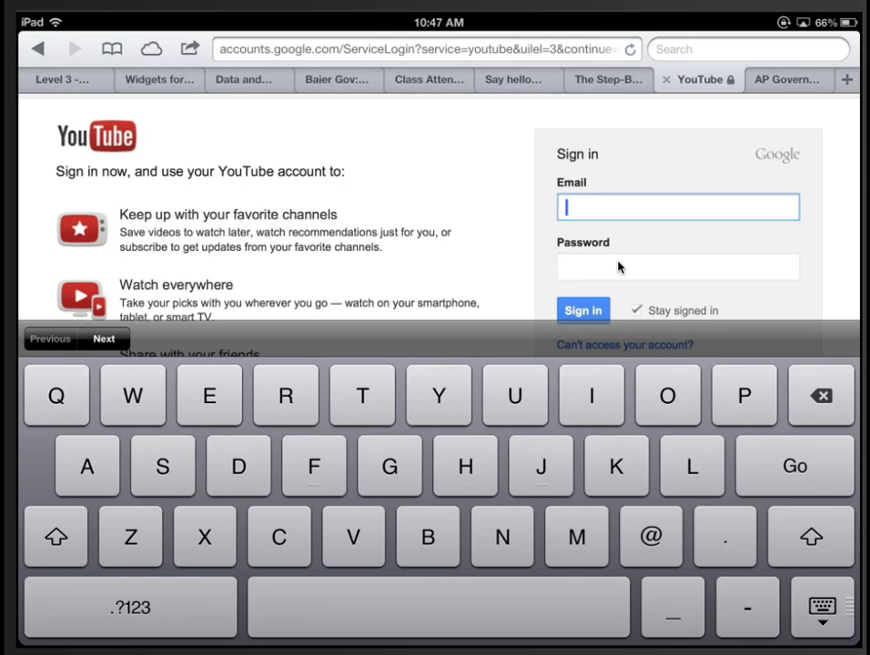
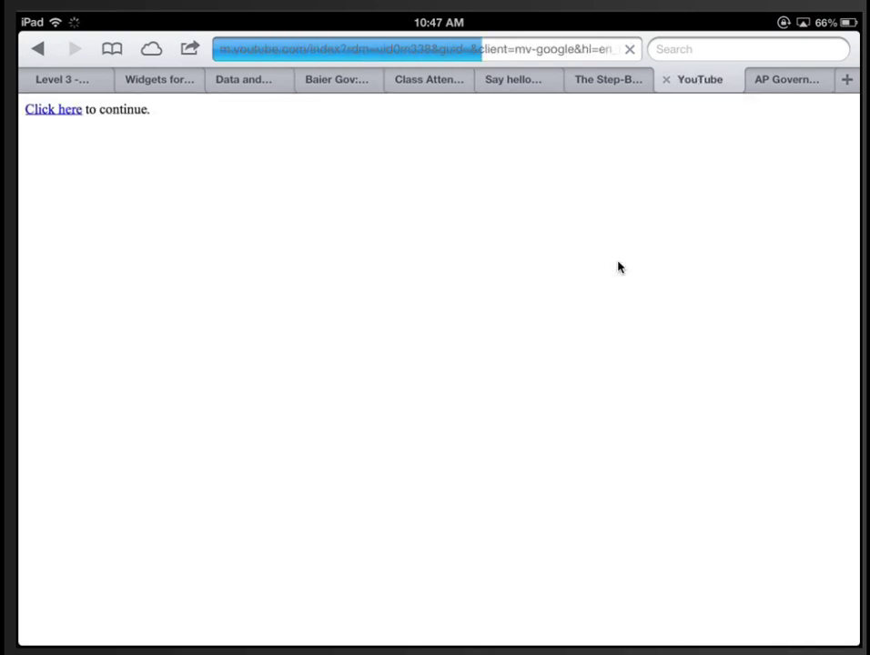
Continue past the redirect, dismiss the app banner, and choose 'Use my name' for the new channel
click(53, 109)
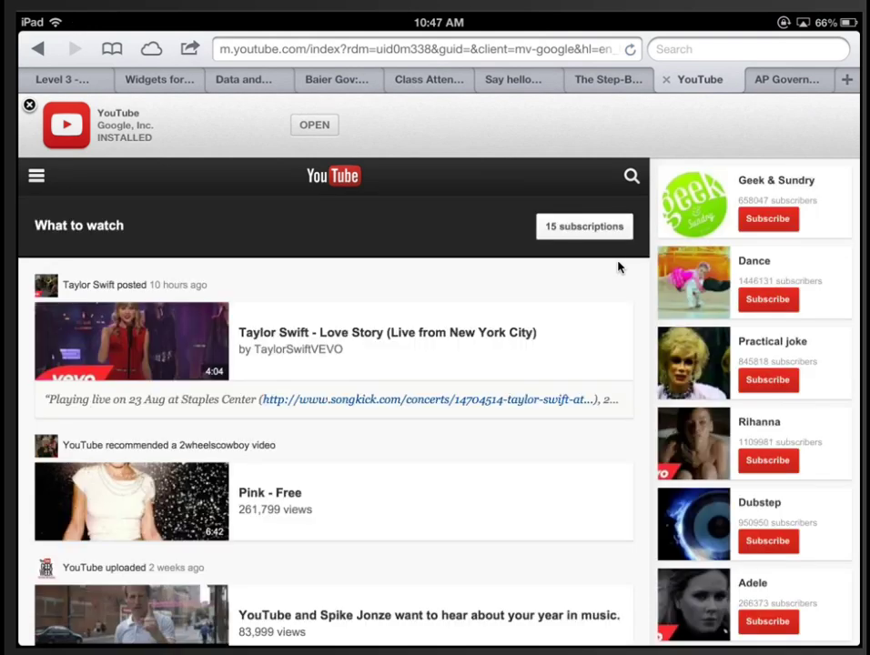
click(29, 104)
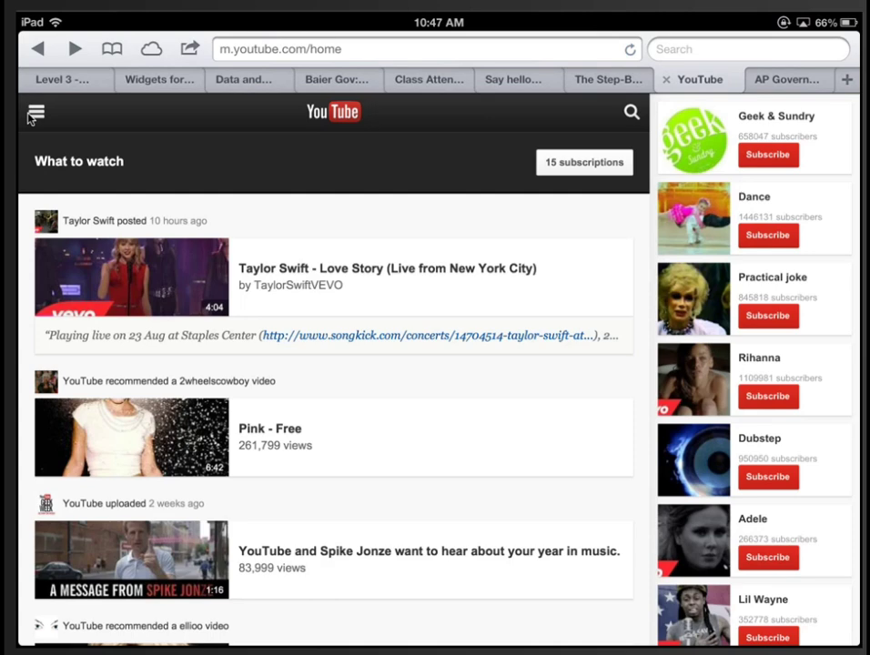
click(36, 113)
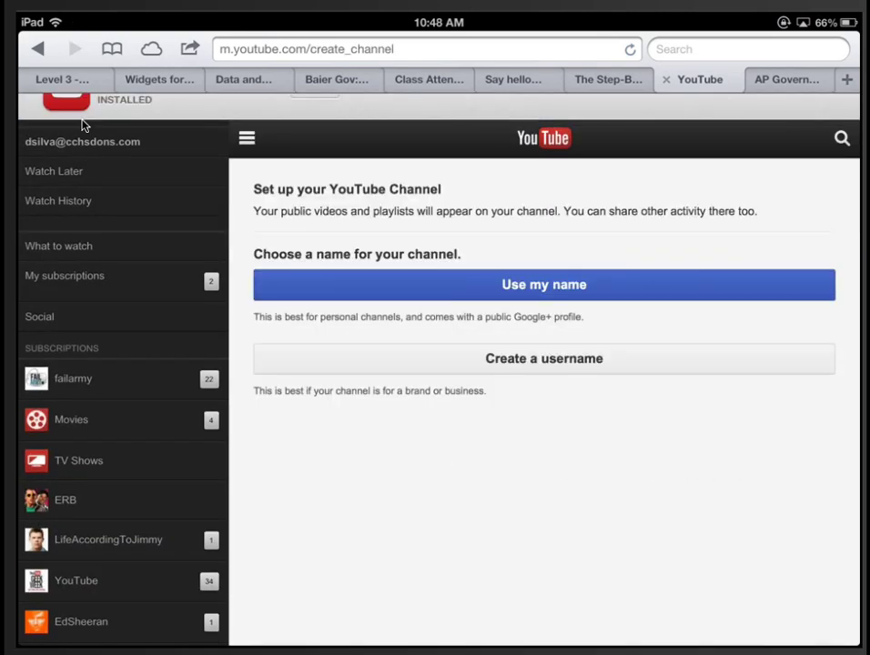
mouse_move(411, 236)
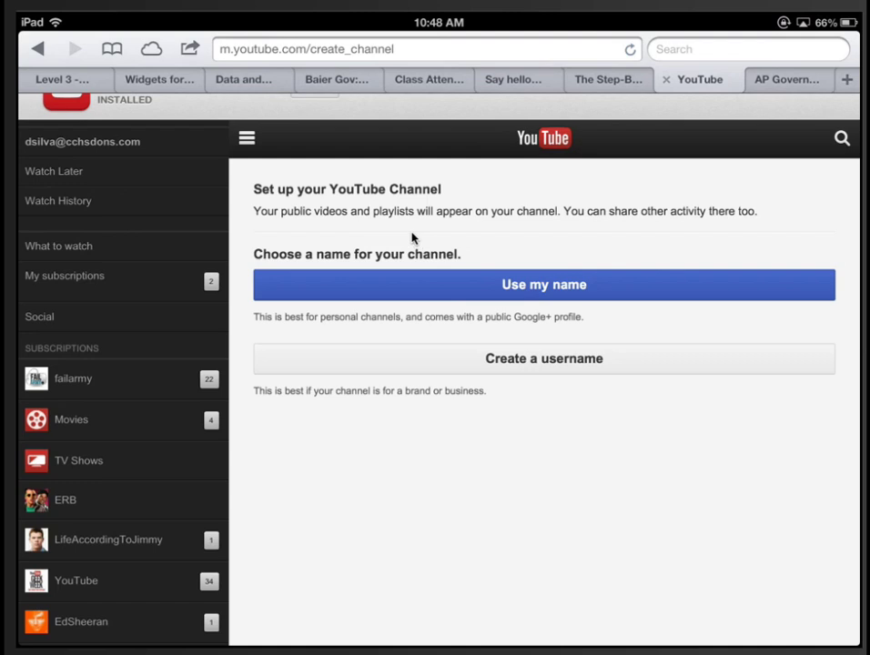
mouse_move(404, 191)
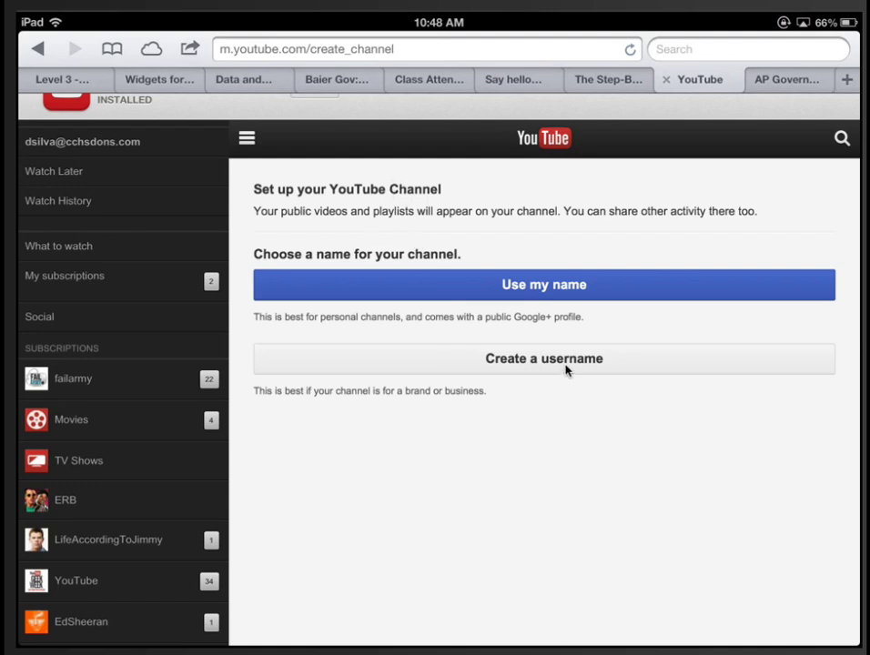
mouse_move(532, 290)
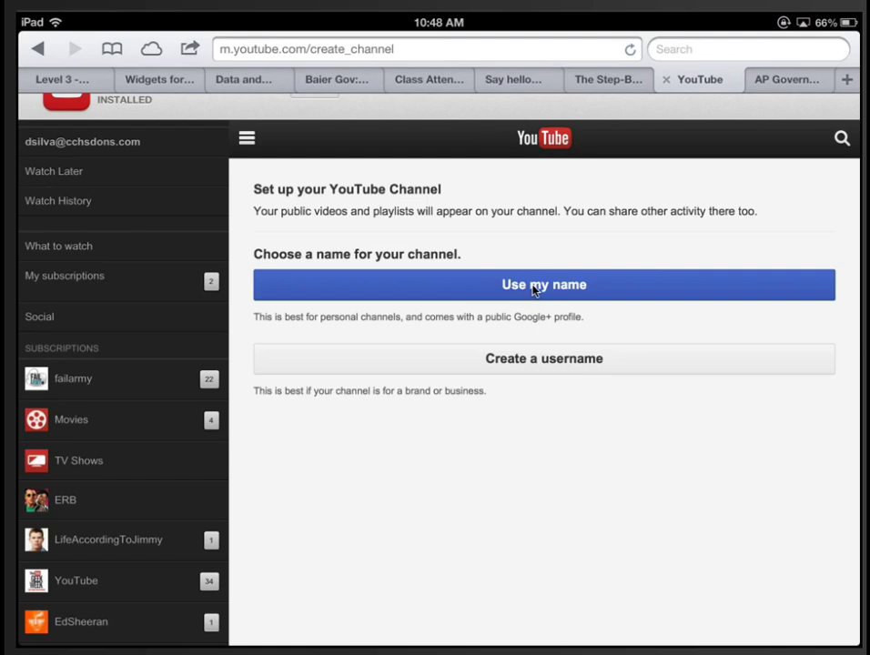
click(543, 284)
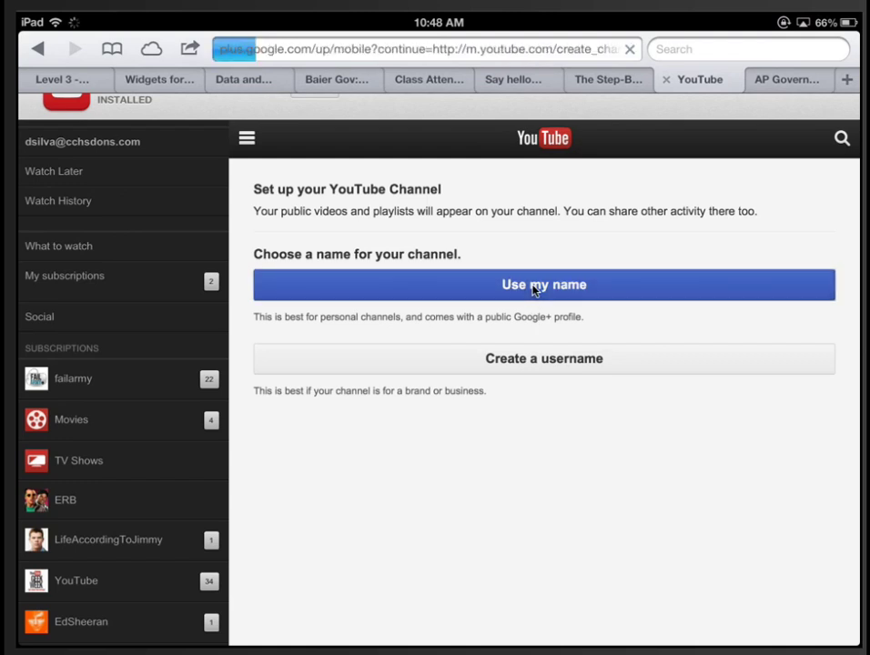
Fill in the Google+ profile with gender Male and a January 1 birthday
click(542, 284)
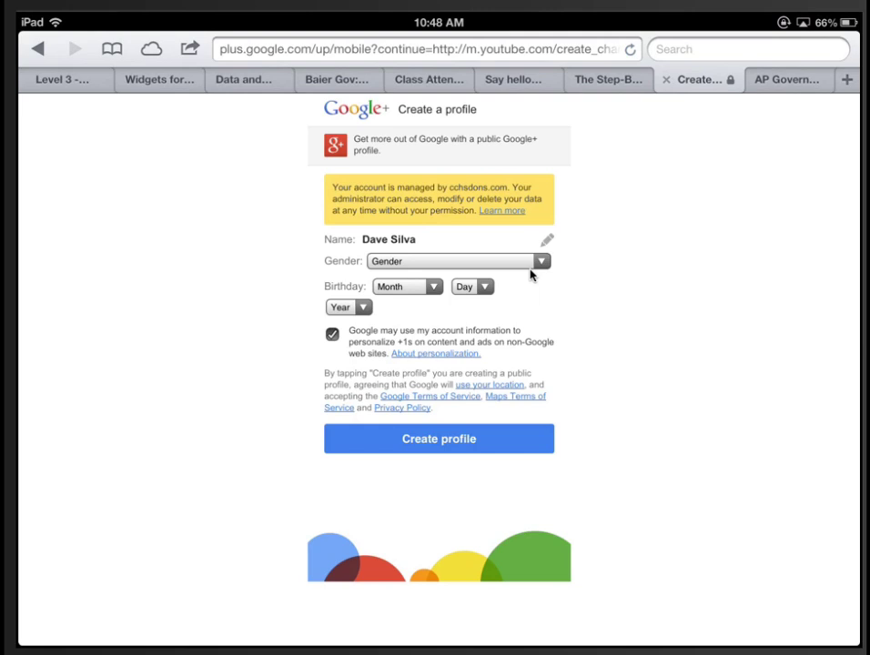
click(543, 262)
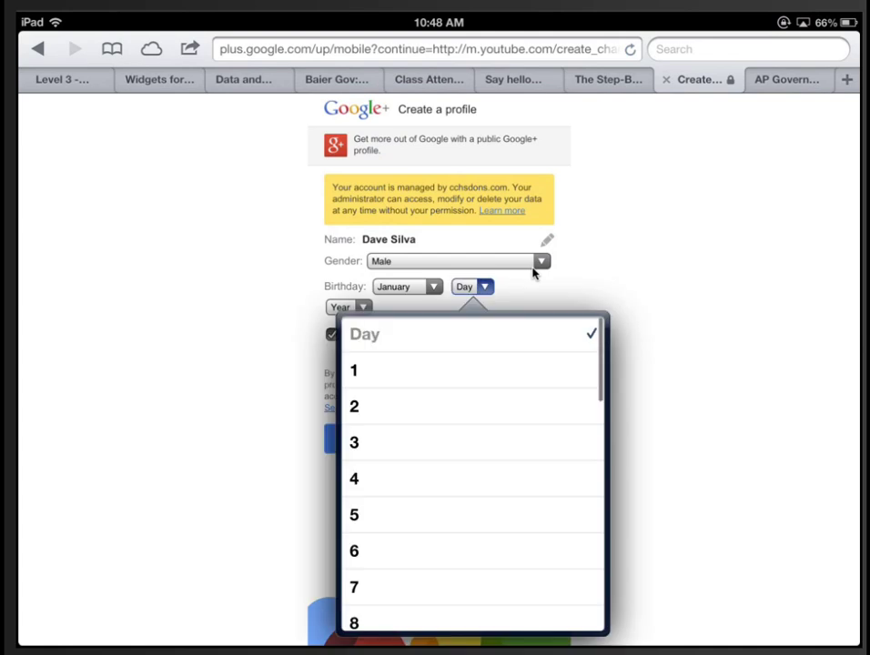
click(350, 306)
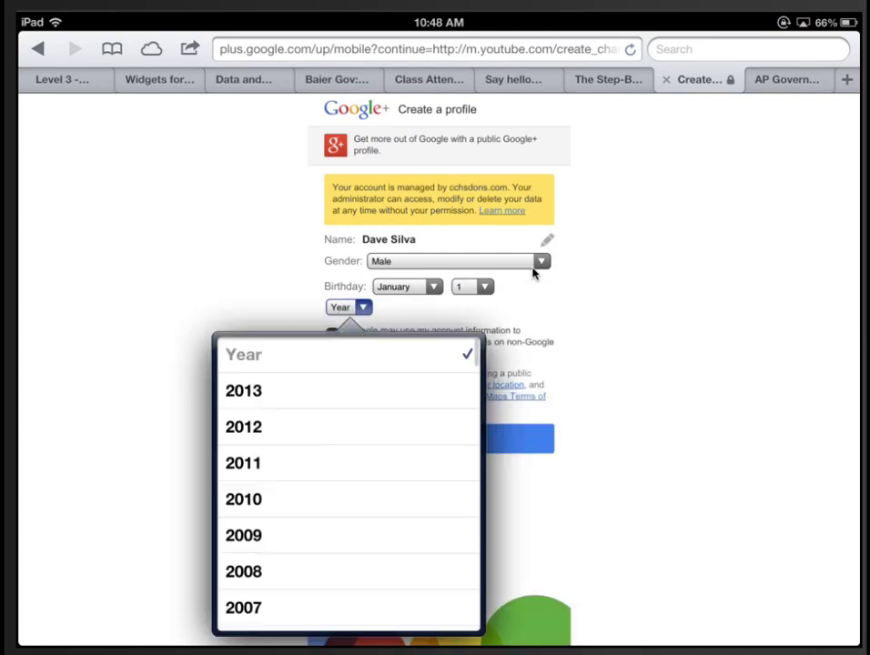
scroll(down, 3)
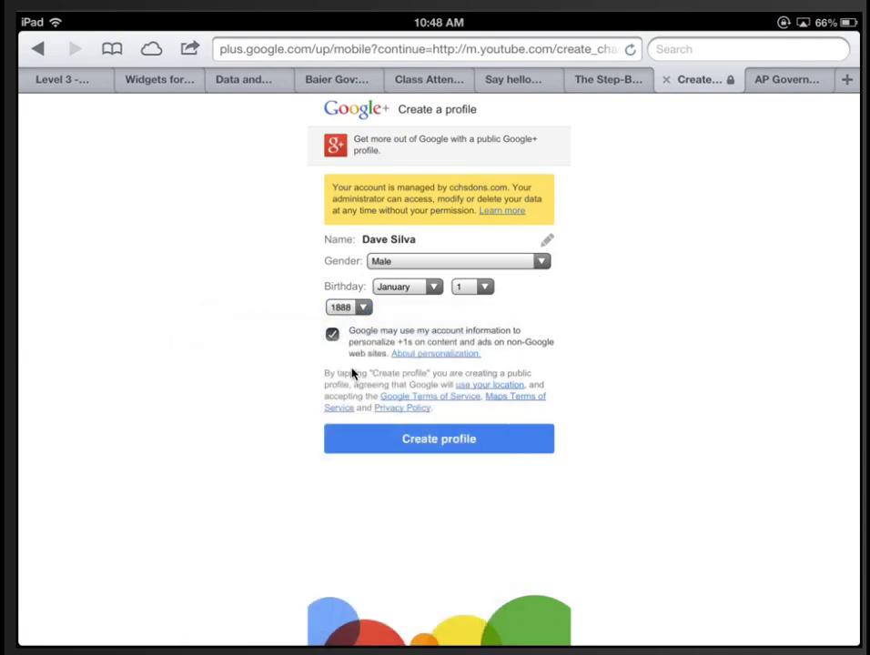
Submit Create profile so YouTube reports the channel is ready
click(332, 335)
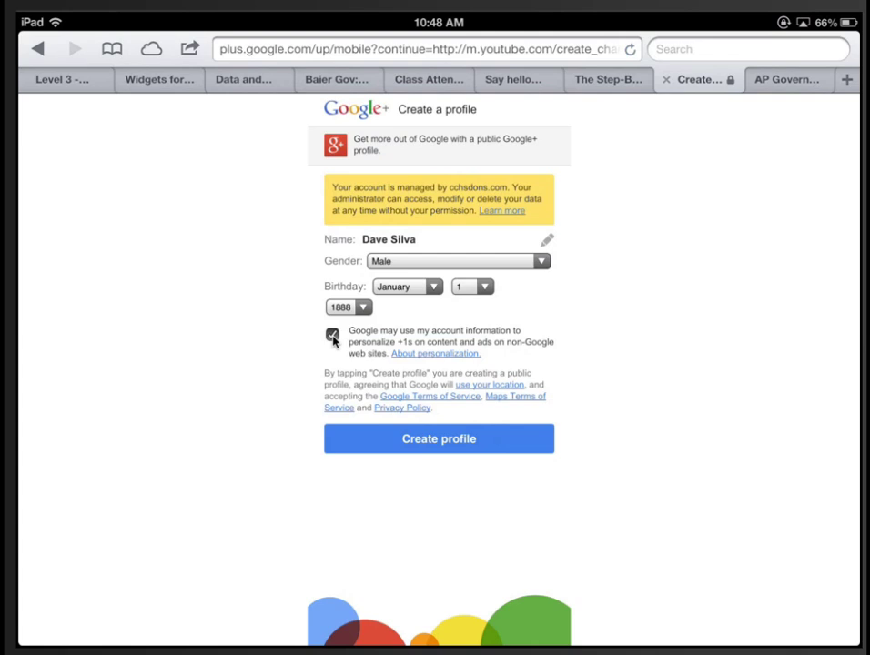
click(333, 335)
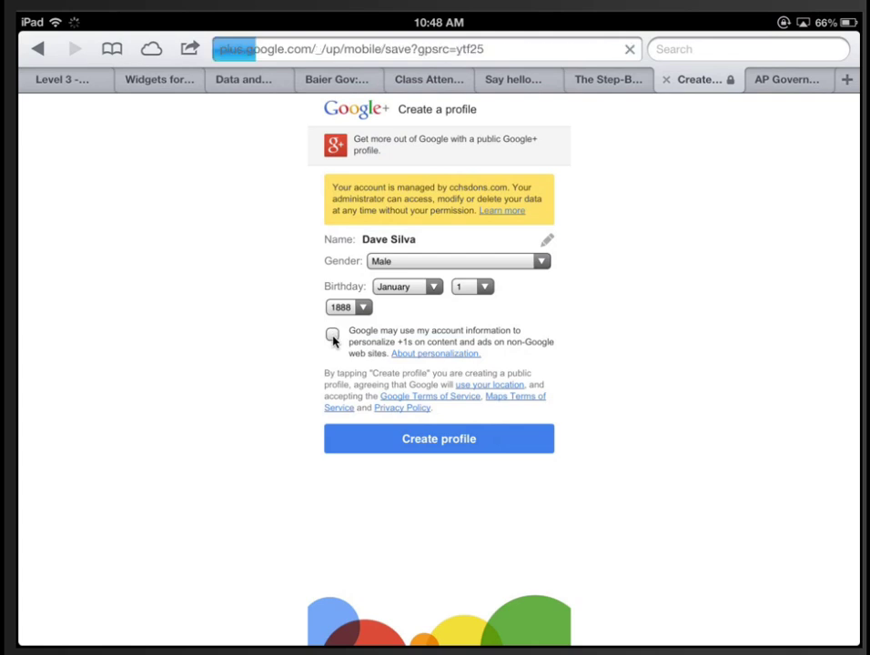
click(437, 439)
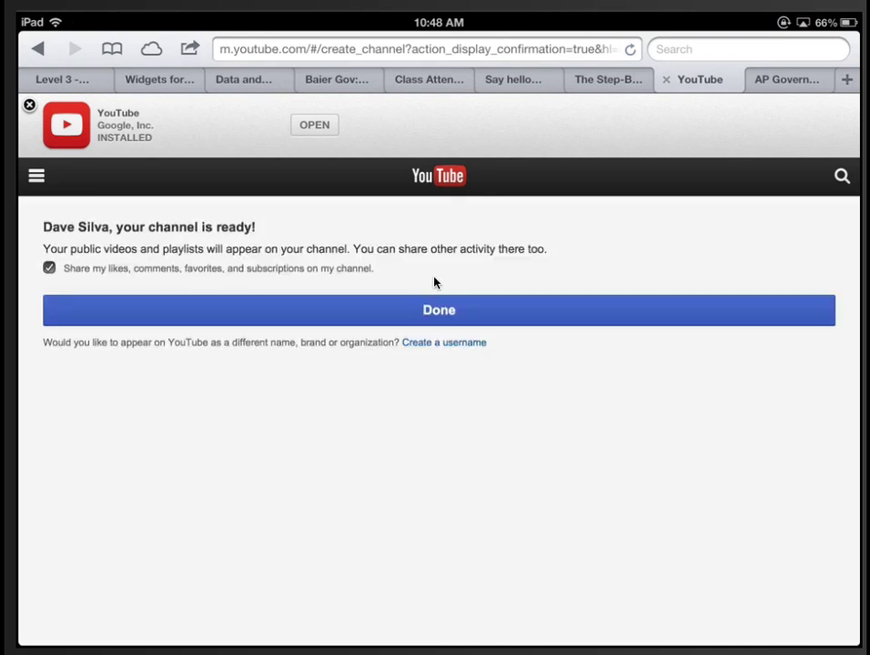
Confirm Done on the 'your channel is ready!' page to show the channel-added confirmation
click(437, 309)
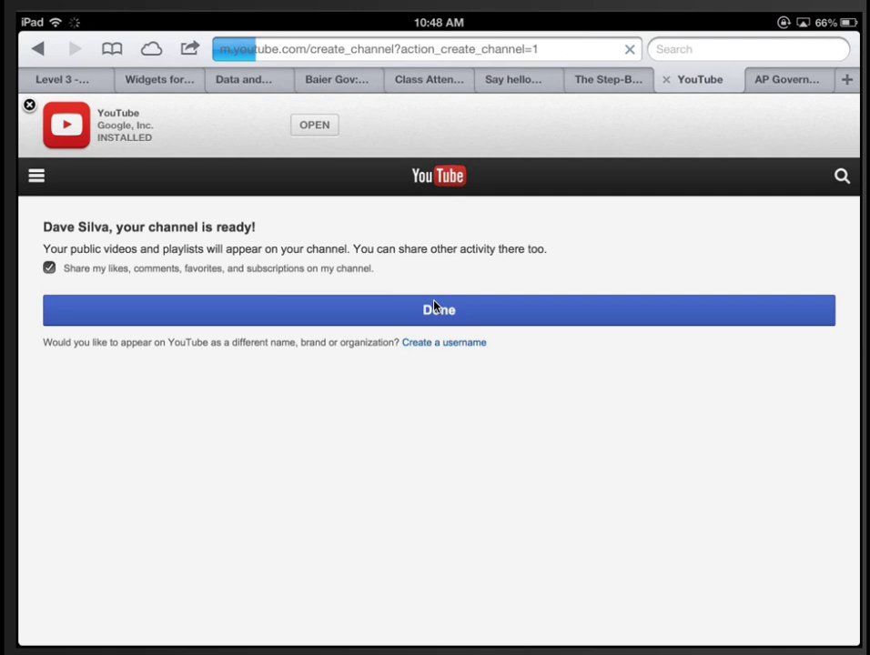
click(437, 309)
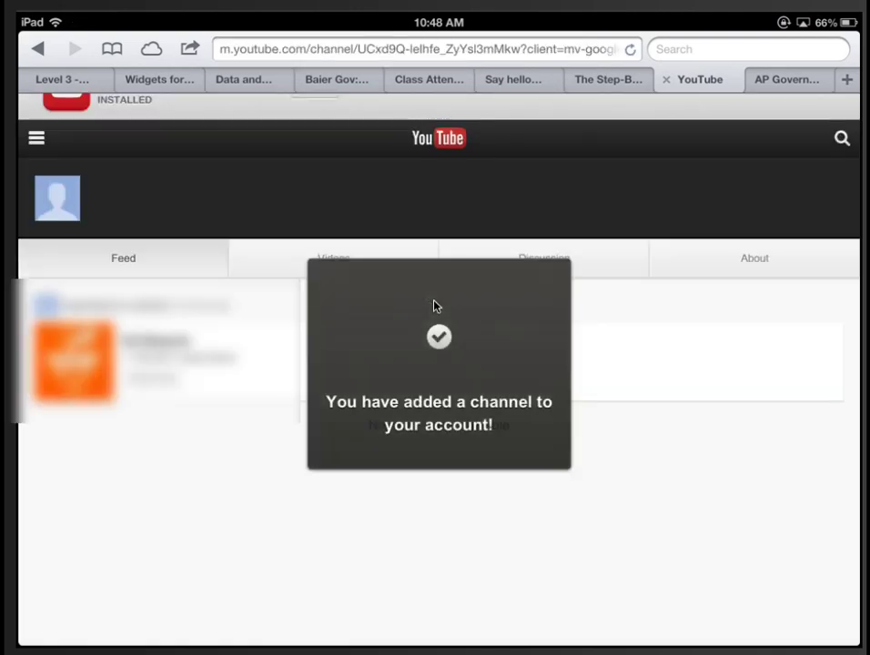